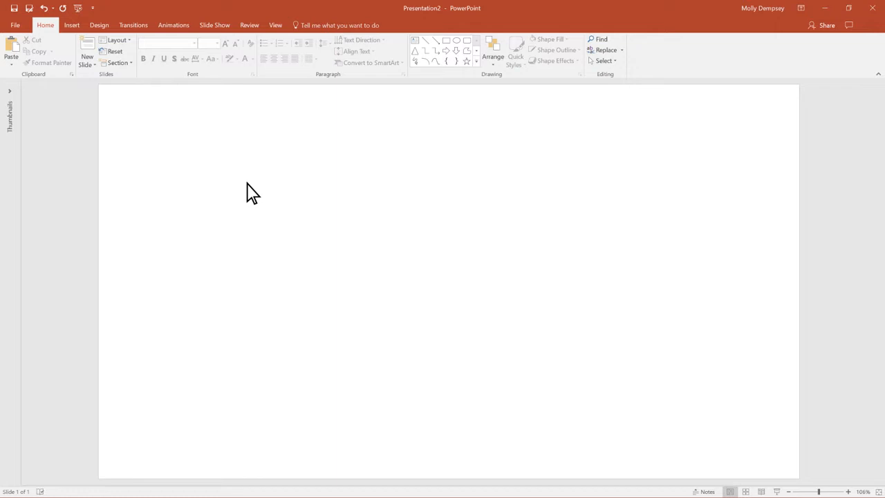
# - Show the Shapes gallery from the Insert ribbon to pick the snipped-corner rectangle
pyautogui.click(71, 25)
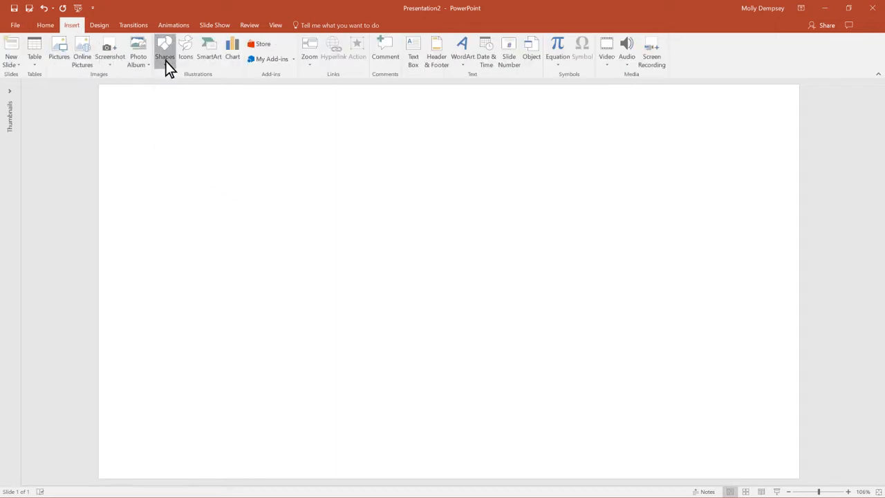
pyautogui.click(164, 53)
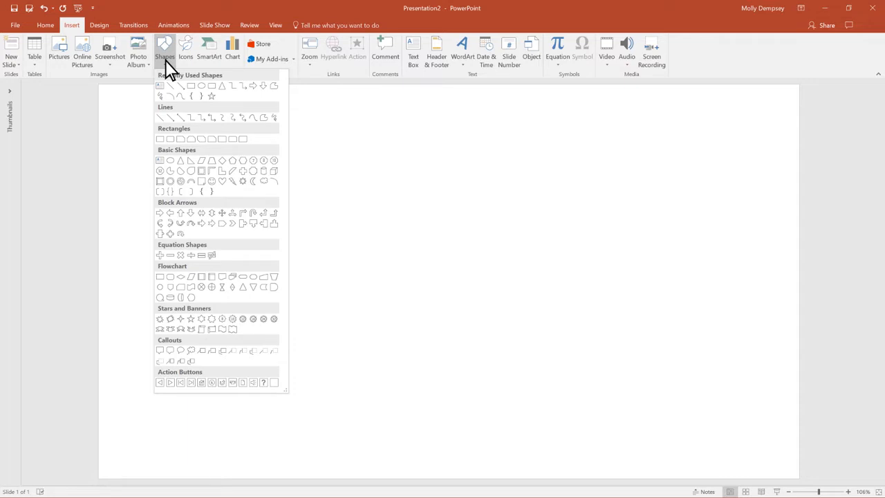
pyautogui.moveTo(182, 147)
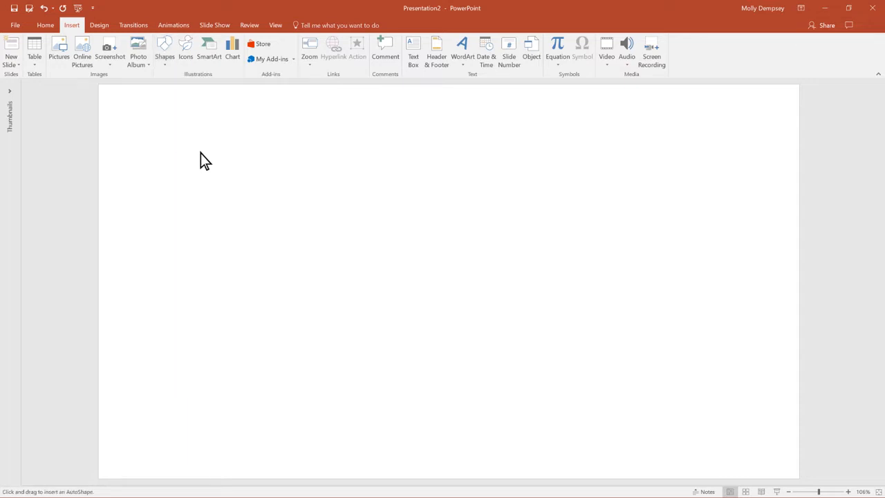
# - Shift-drag a snip-single-corner square from the upper left toward the slide's middle
pyautogui.moveTo(200, 153); pyautogui.dragTo(313, 266)
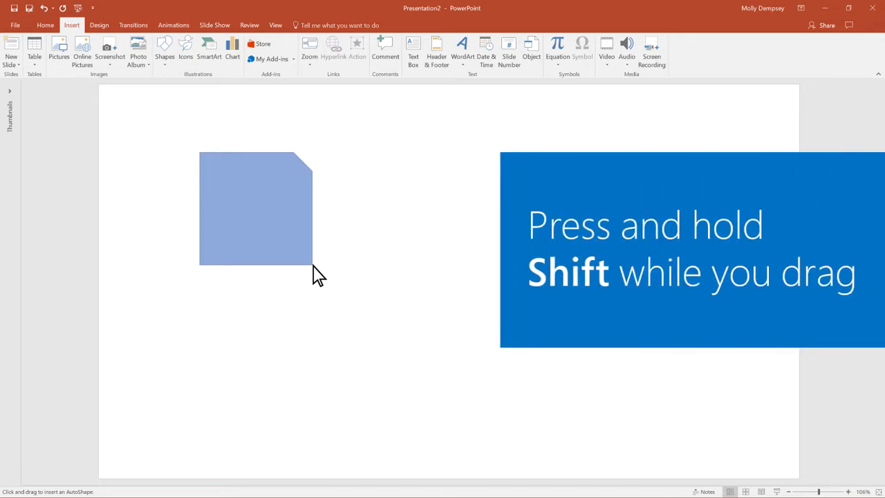
pyautogui.moveTo(311, 270); pyautogui.dragTo(388, 349)
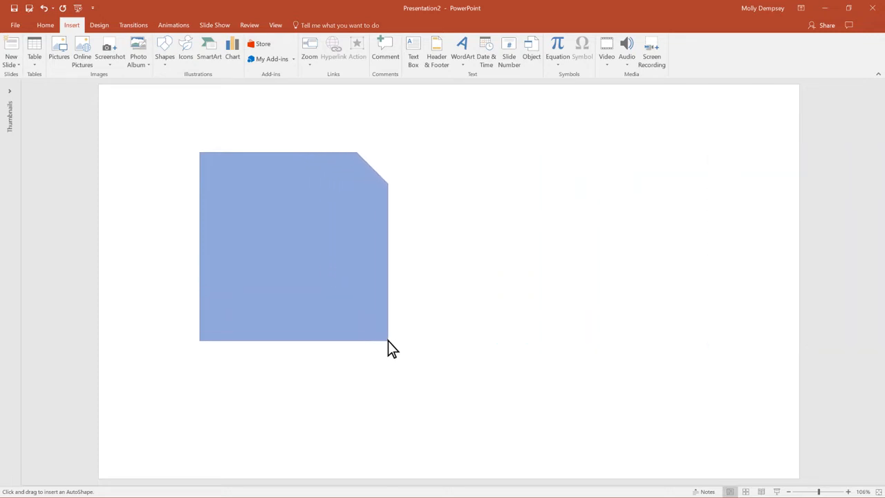
pyautogui.moveTo(313, 335)
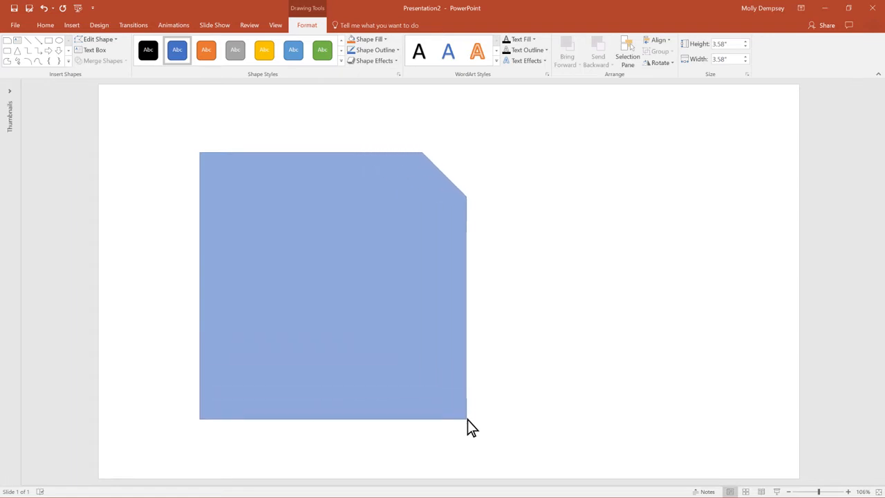
# - Finalize the square's size and rotate it 90° counterclockwise so the snip sits top-left
pyautogui.moveTo(468, 421); pyautogui.dragTo(491, 443)
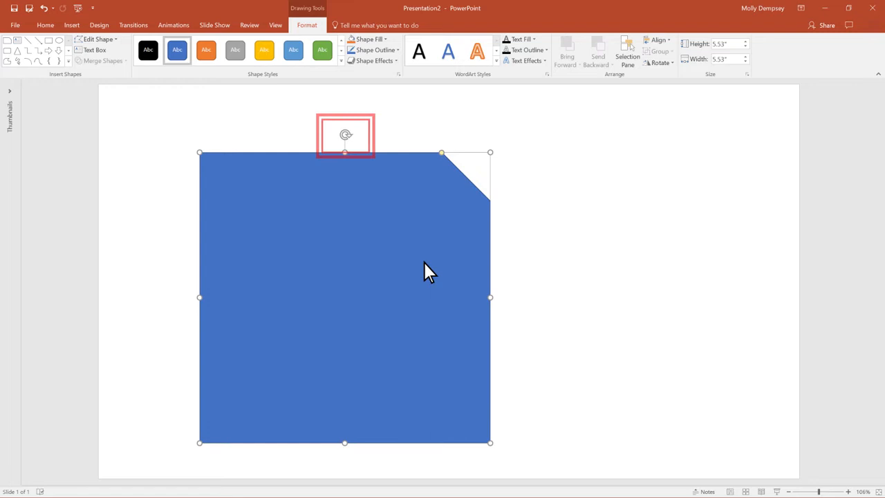
pyautogui.moveTo(346, 134); pyautogui.dragTo(332, 137)
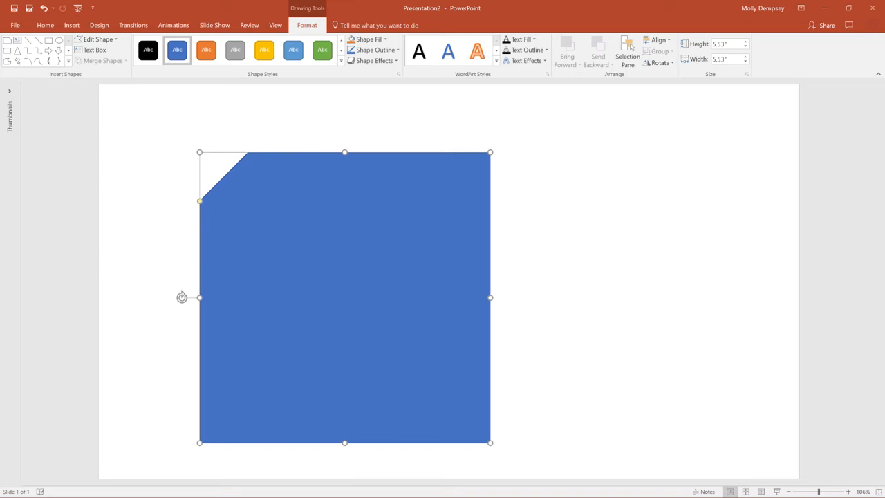
pyautogui.moveTo(222, 227)
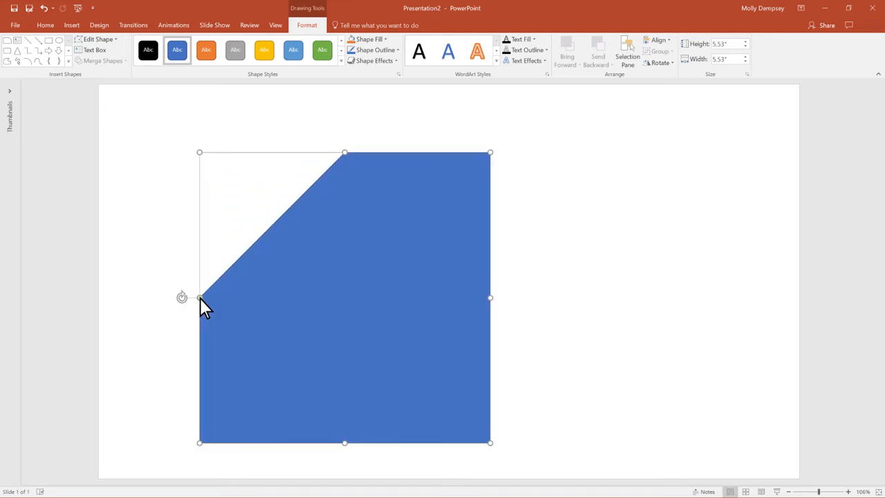
# - Pull the yellow adjustment handle to make the snipped corner's diagonal cut larger
pyautogui.moveTo(201, 297); pyautogui.dragTo(200, 235)
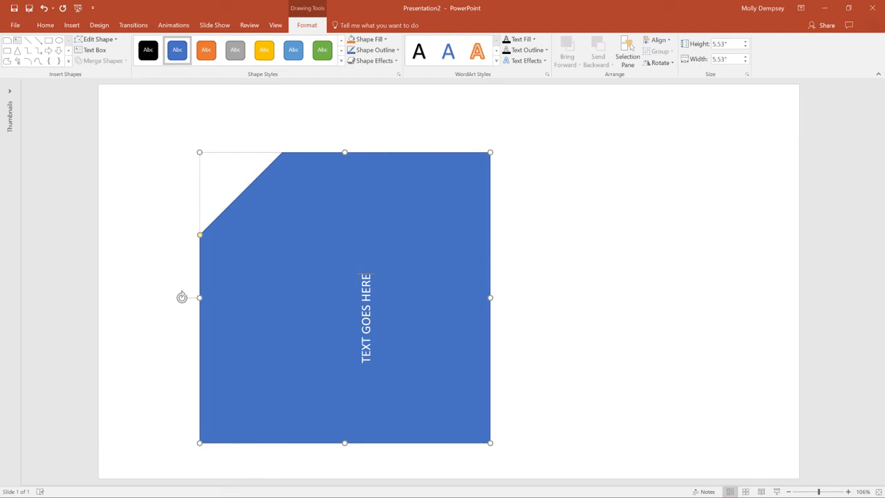
pyautogui.moveTo(379, 285)
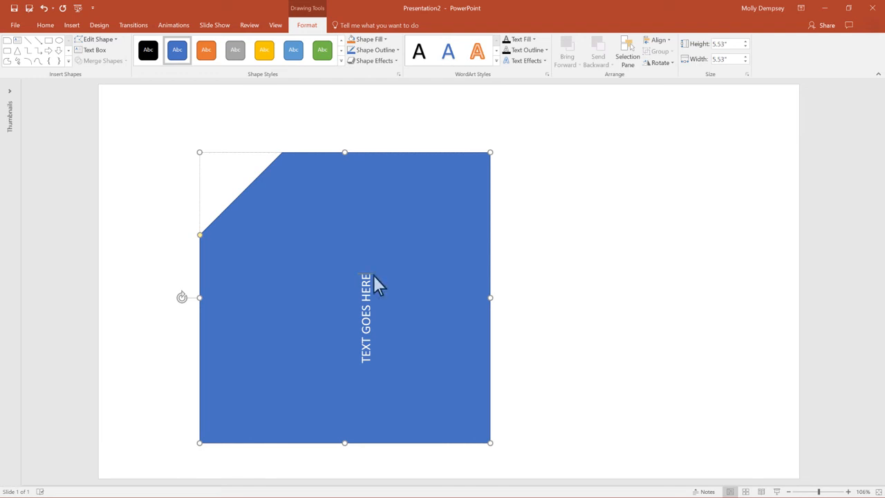